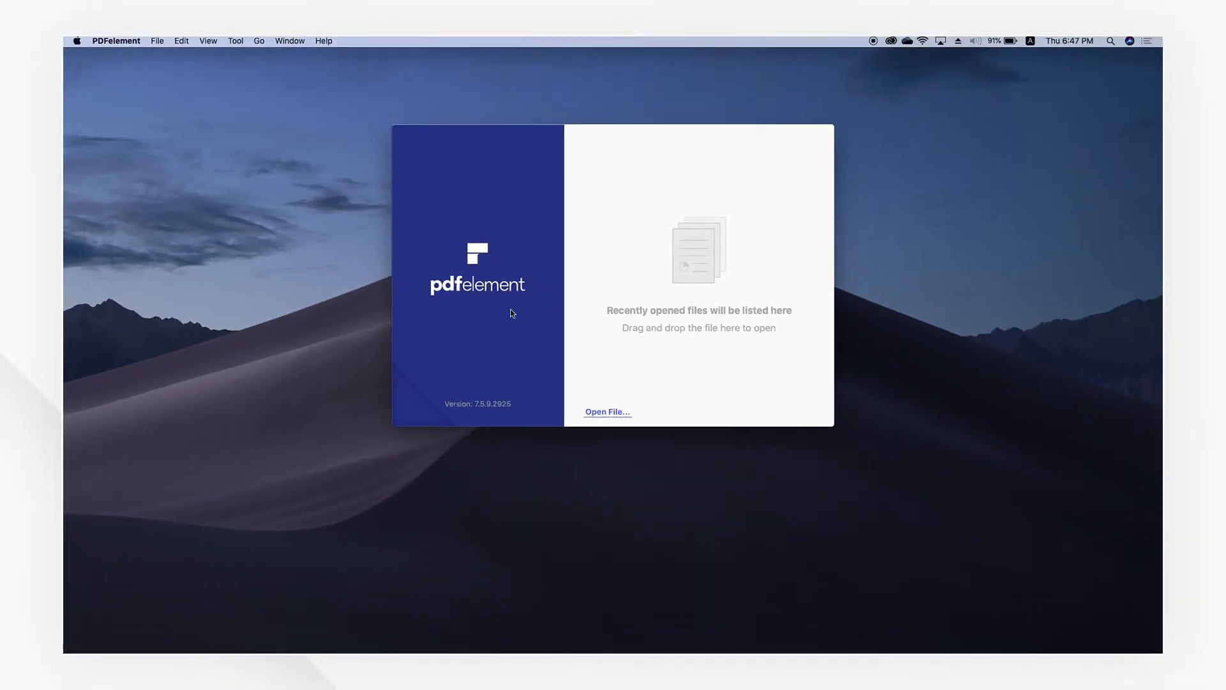
Open building-ocr.pdf and run OCR text recognition on its scanned page
click(607, 411)
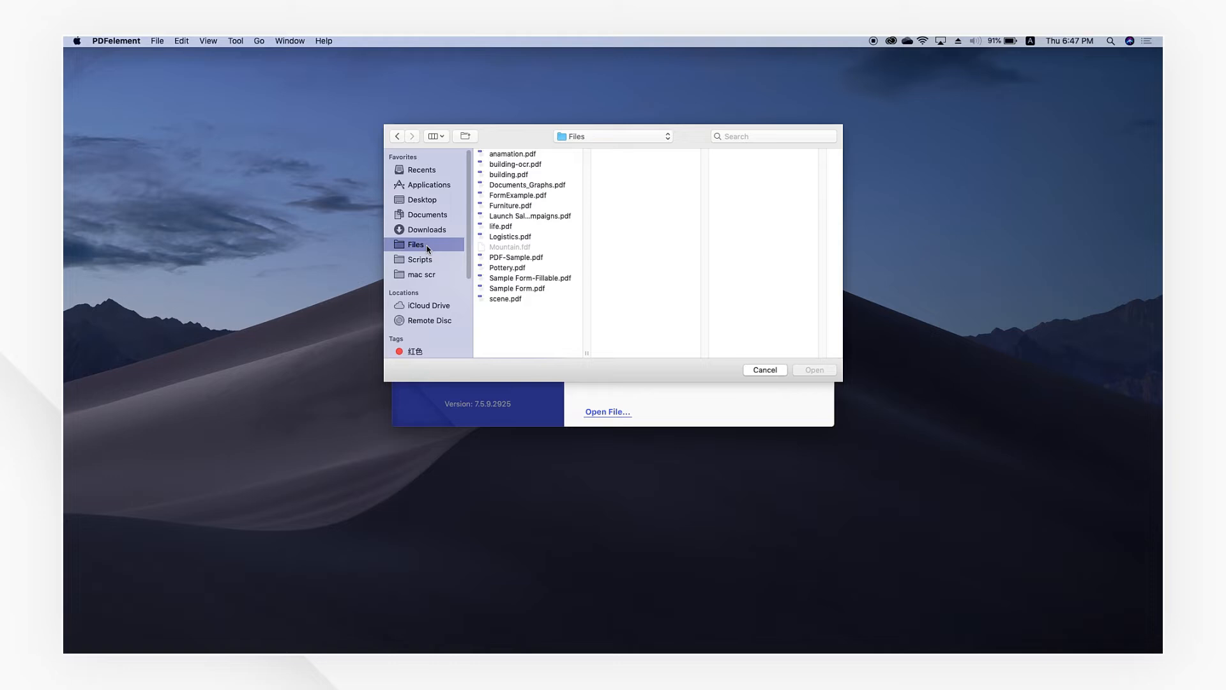
click(764, 369)
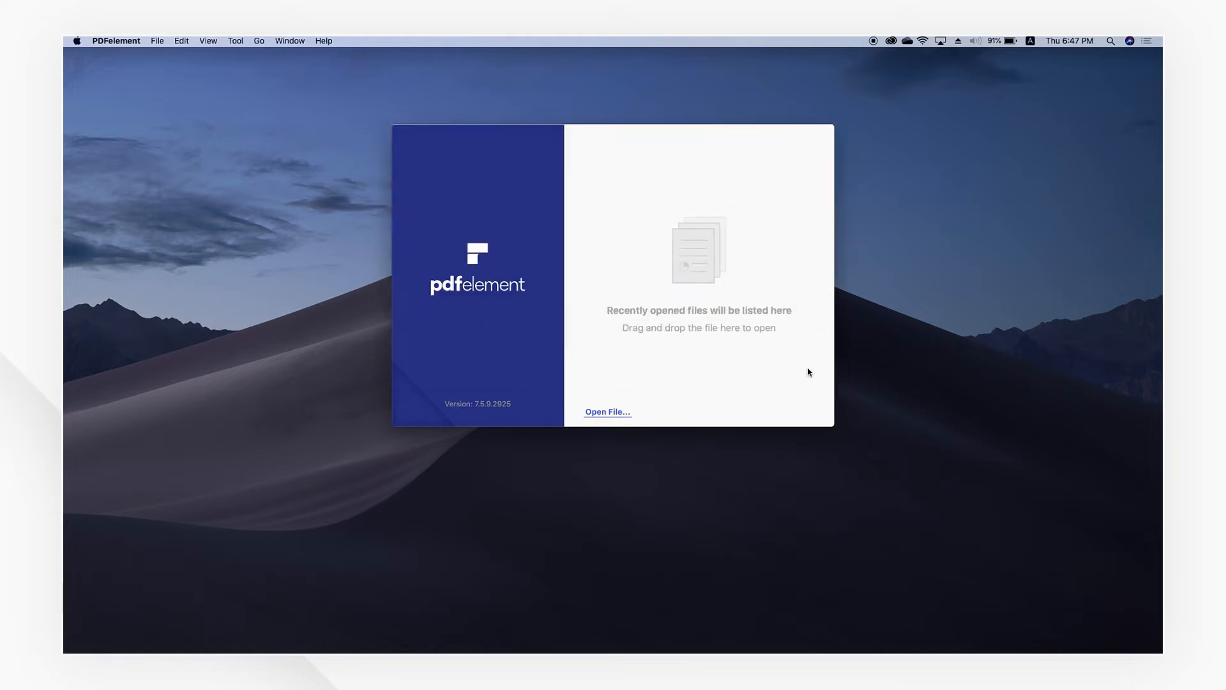
click(607, 411)
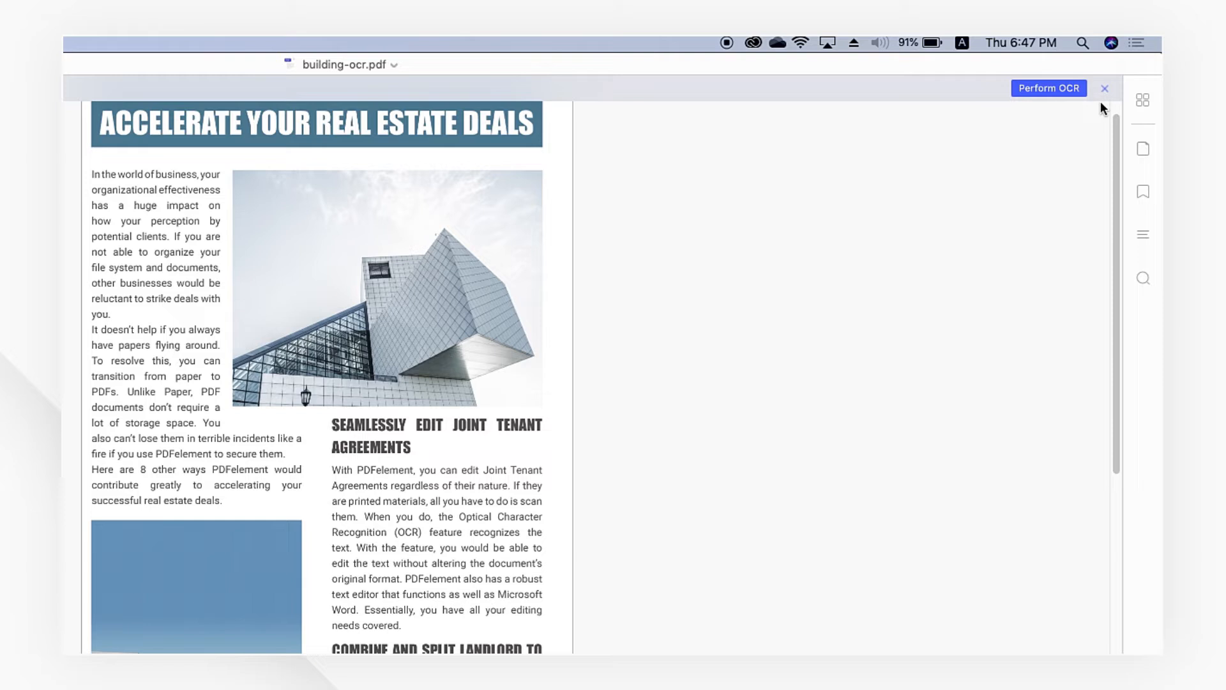
click(1105, 88)
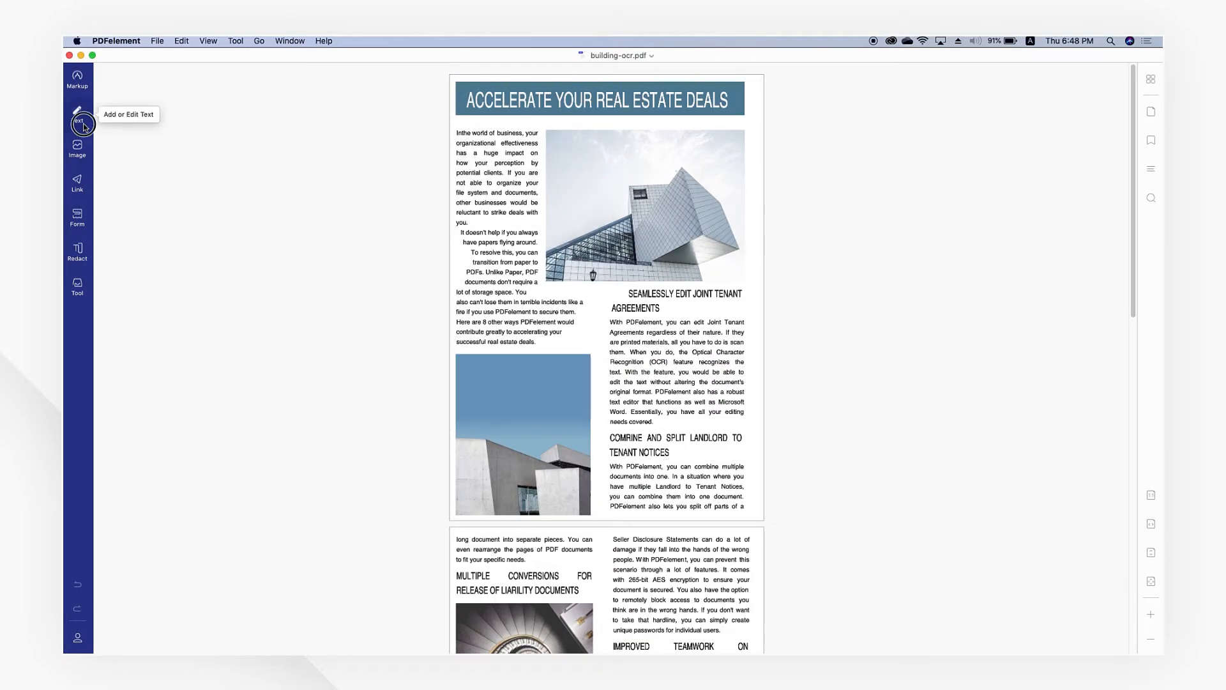
Enter edit mode and remove the first paragraph's opening line
click(76, 114)
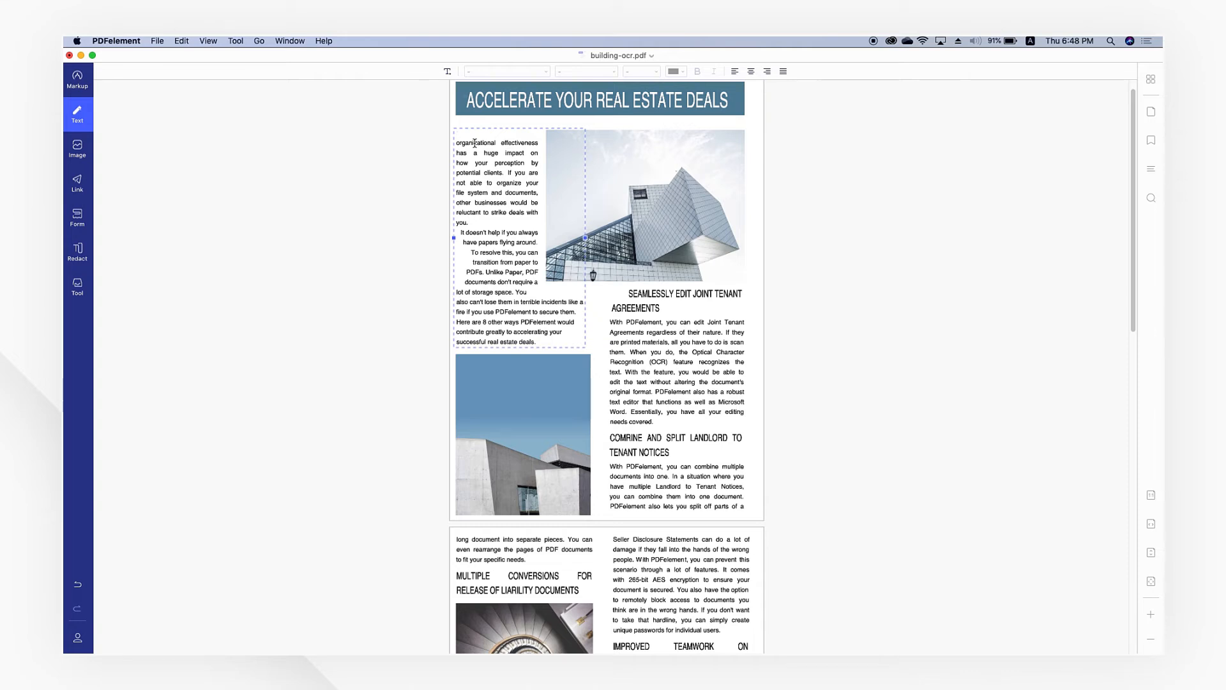
click(457, 136)
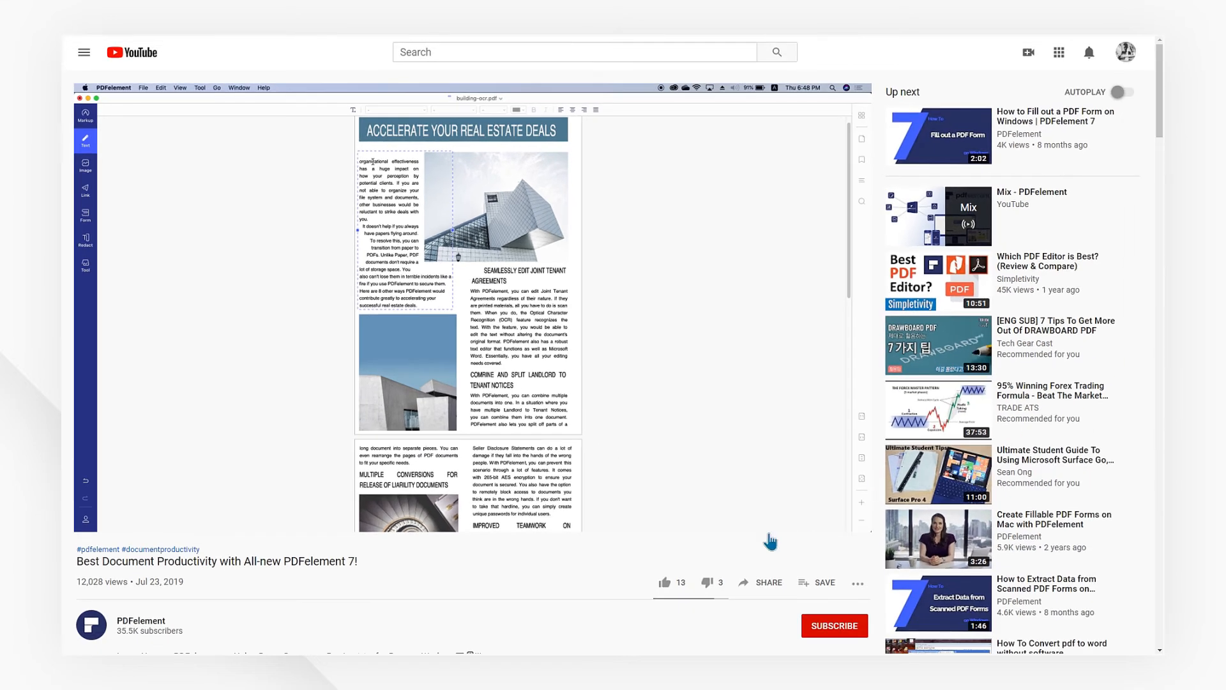
Give the PDFelement 7 video a thumbs-up like
click(664, 583)
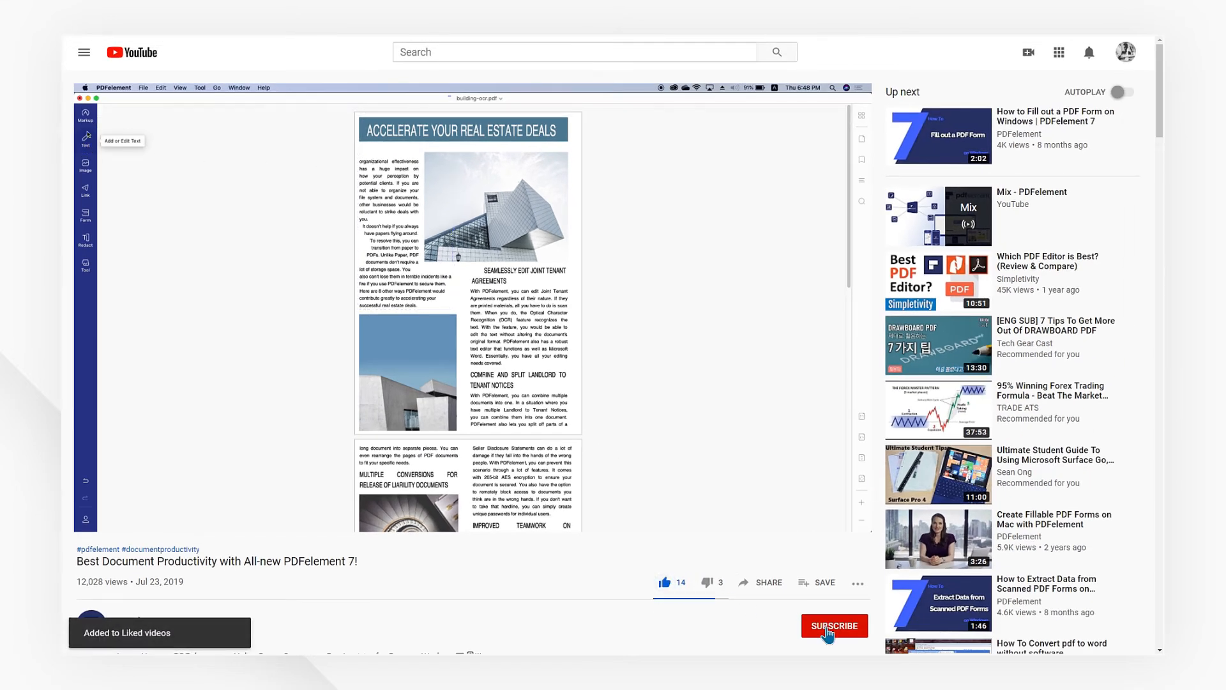